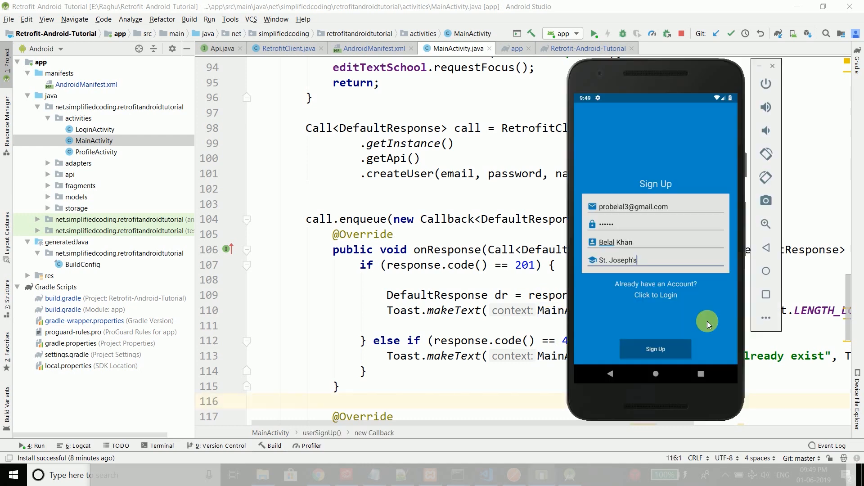
mouse_move(691, 358)
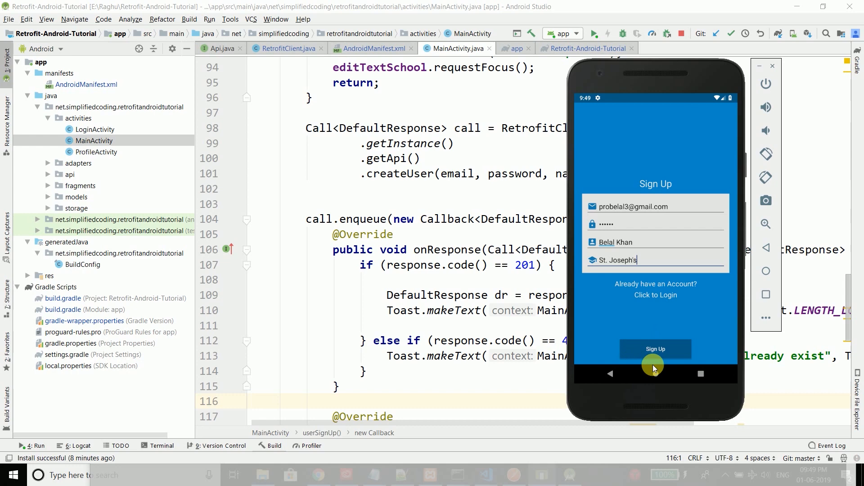
Step: Submit the sign-up form in the emulator and get the cleartext-traffic-not-permitted toast
left_click(656, 349)
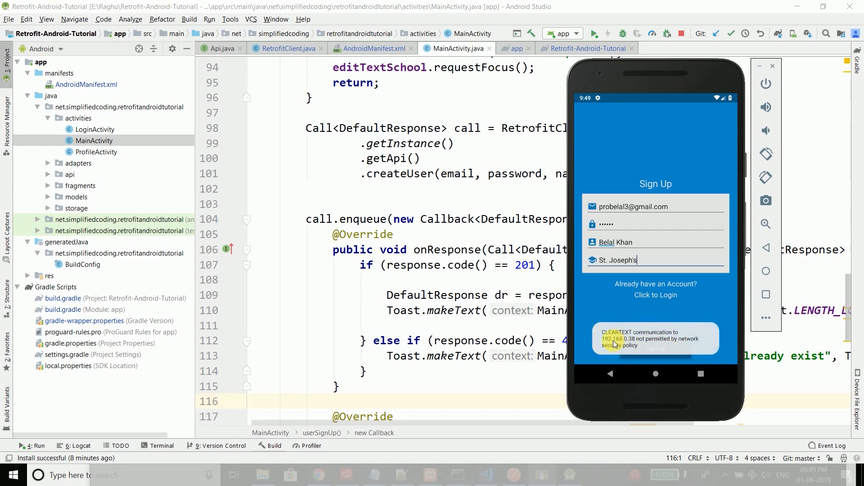
left_click(656, 342)
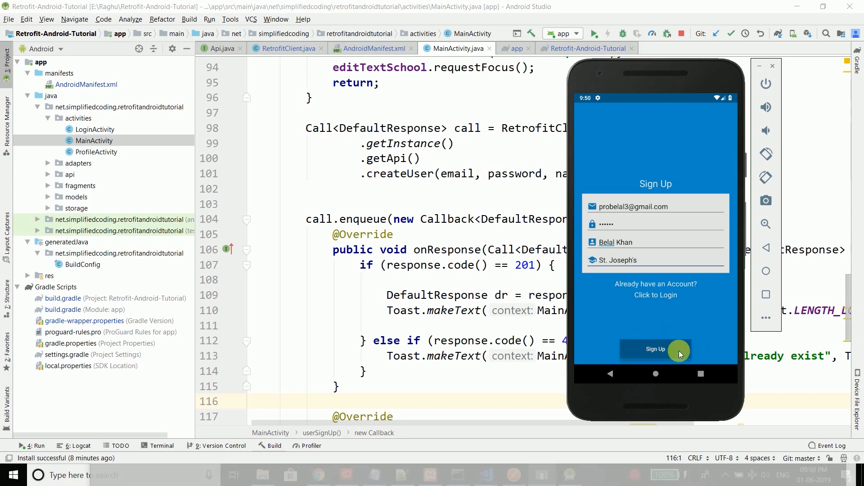
left_click(655, 349)
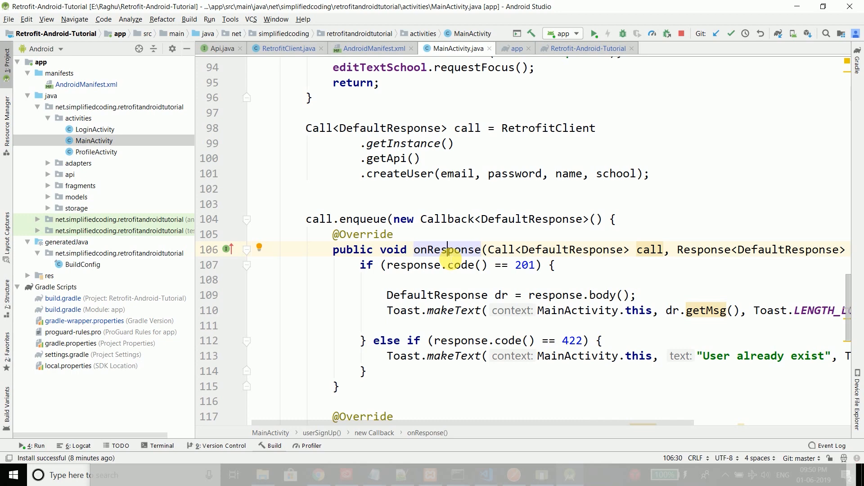
mouse_move(237, 214)
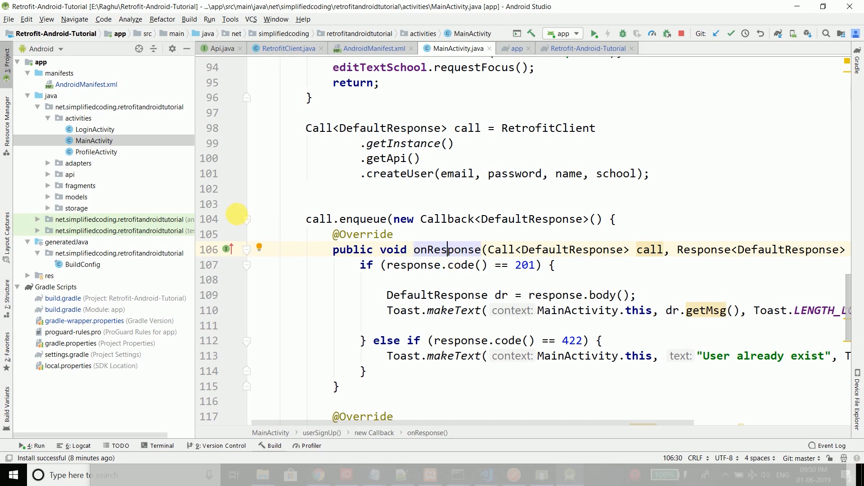
Step: Add android:usesCleartextTraffic="true" inside the <application> tag of AndroidManifest.xml
left_click(370, 47)
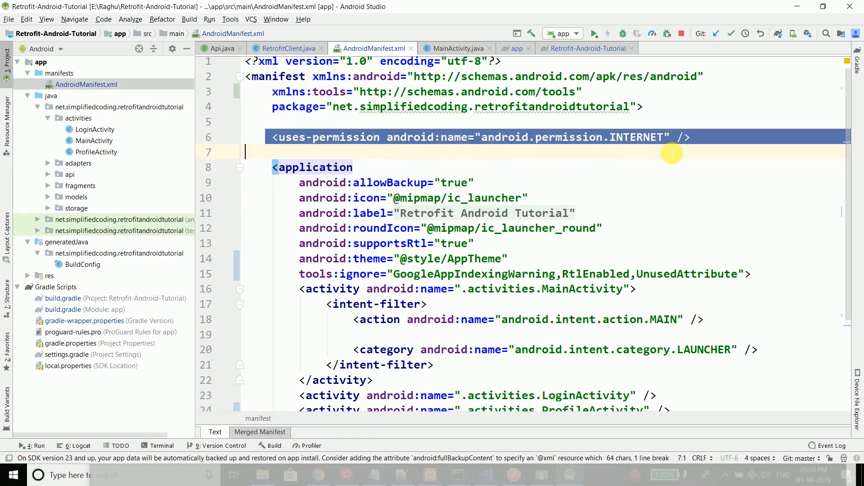
left_click(353, 168)
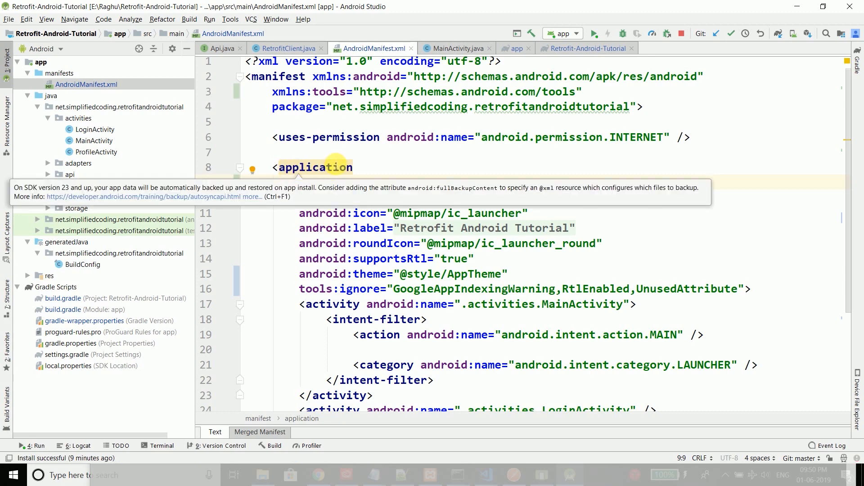
type("android:allowBackup=\"true\"")
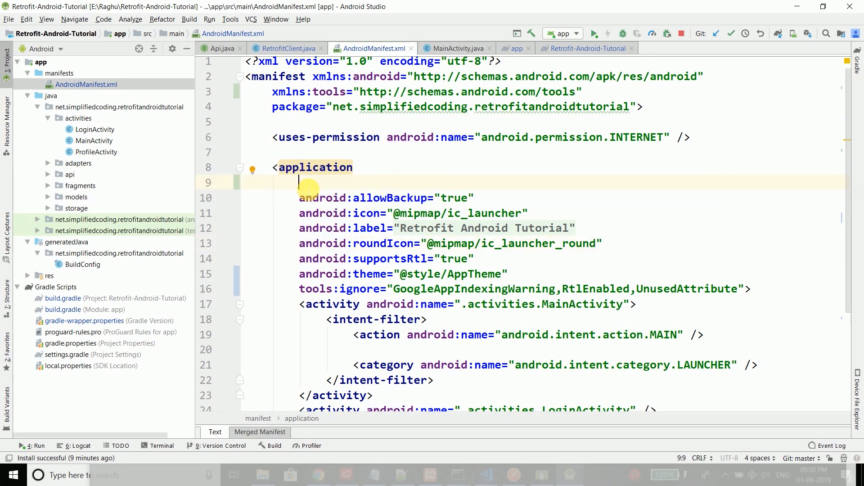
type("usesCleartextTraffic=\"true")
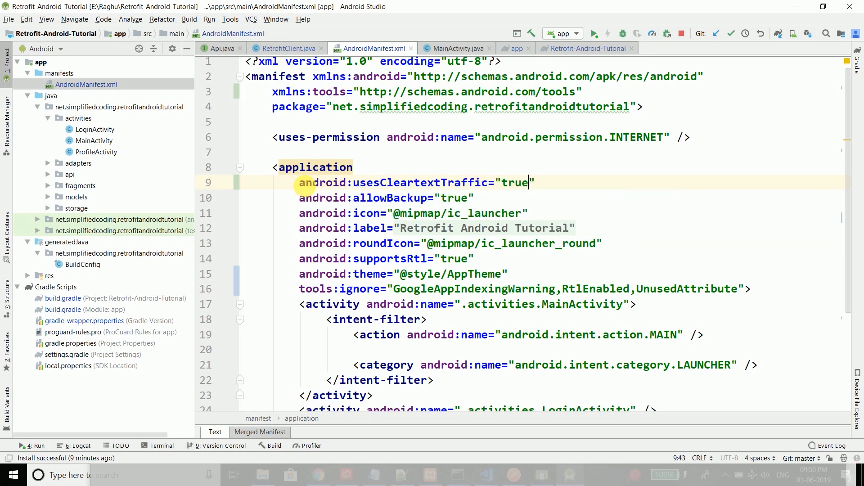
double_click(323, 182)
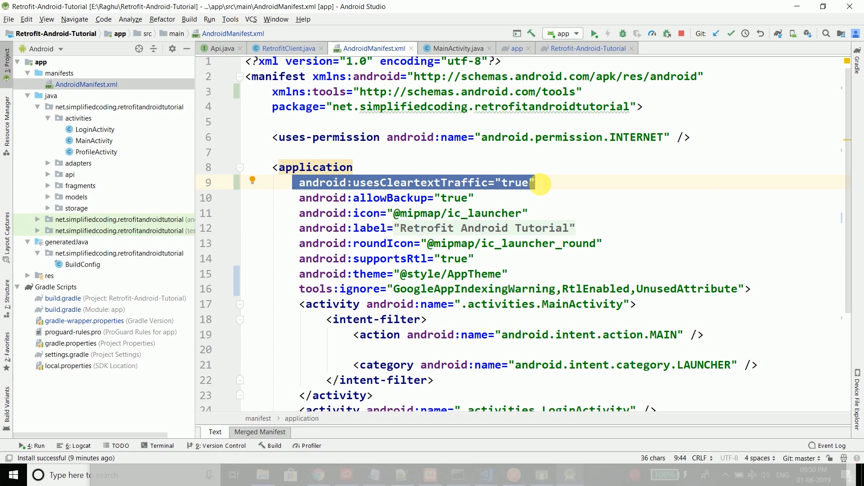
Step: Rerun the app on Emulator 1 and sign up to see 'User created successfully'
left_click(595, 33)
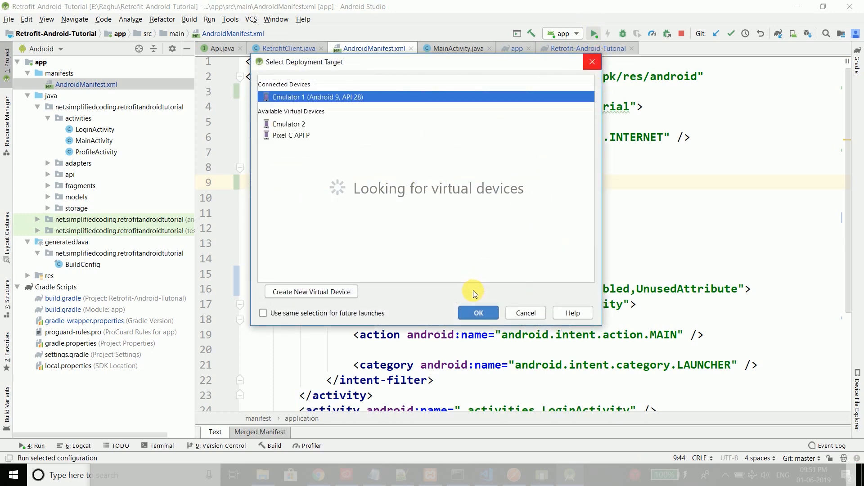
left_click(478, 312)
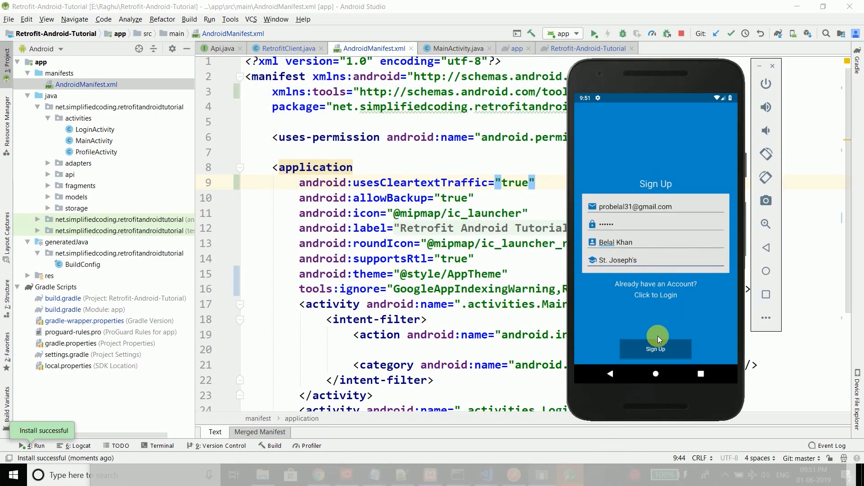
left_click(656, 349)
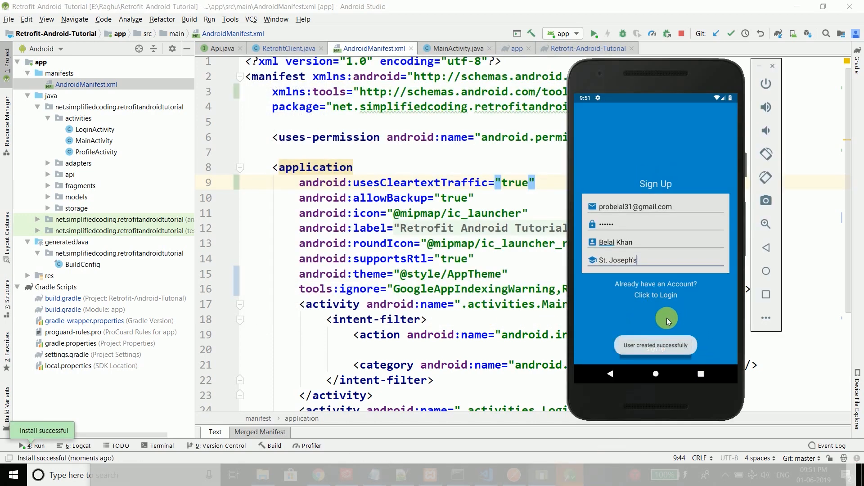
mouse_move(724, 313)
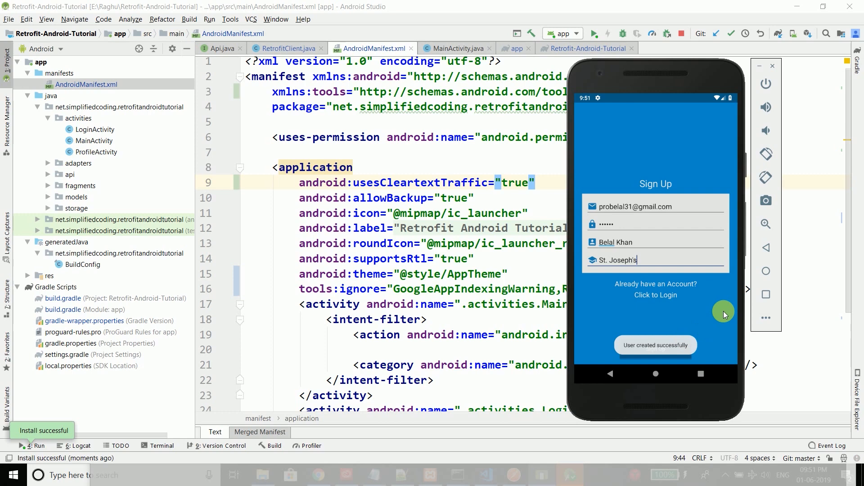